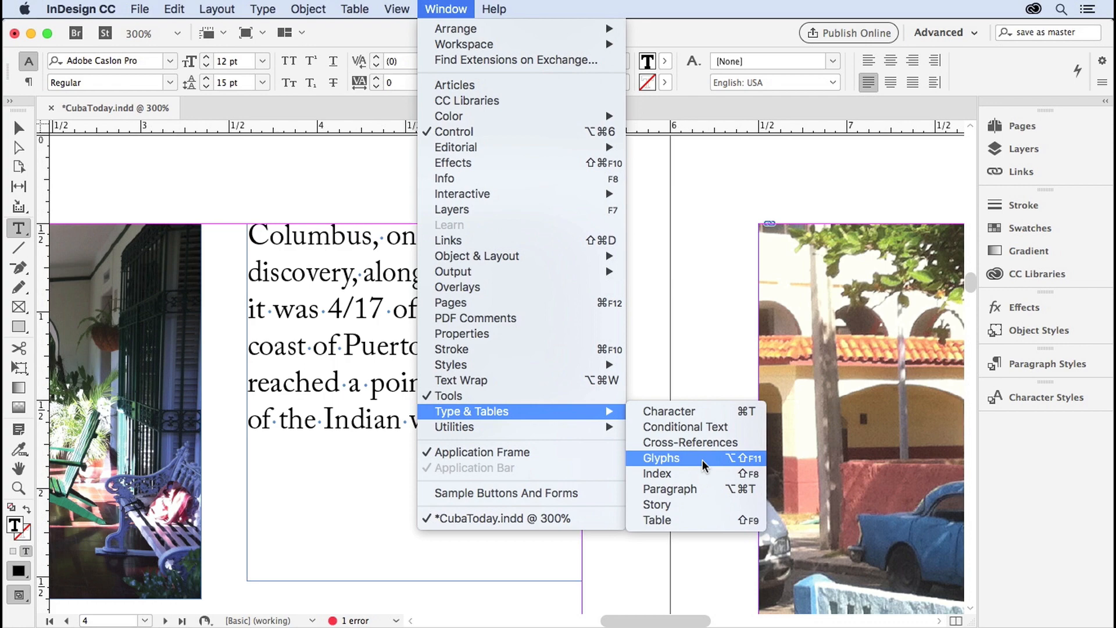
# - Show the Glyphs panel listing every glyph of the current font
pyautogui.click(662, 458)
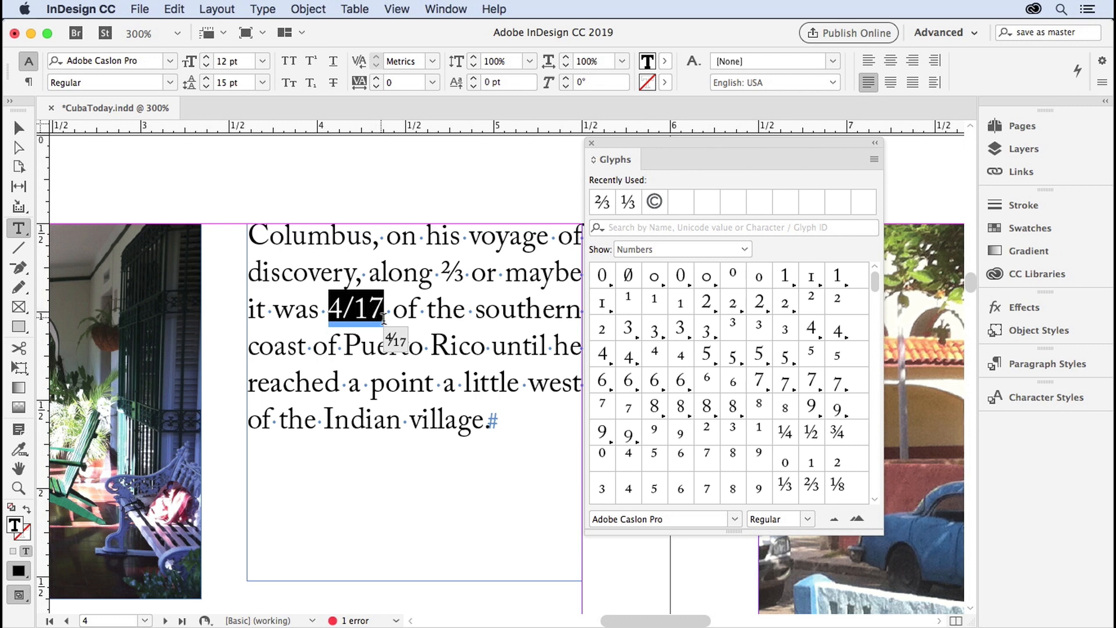